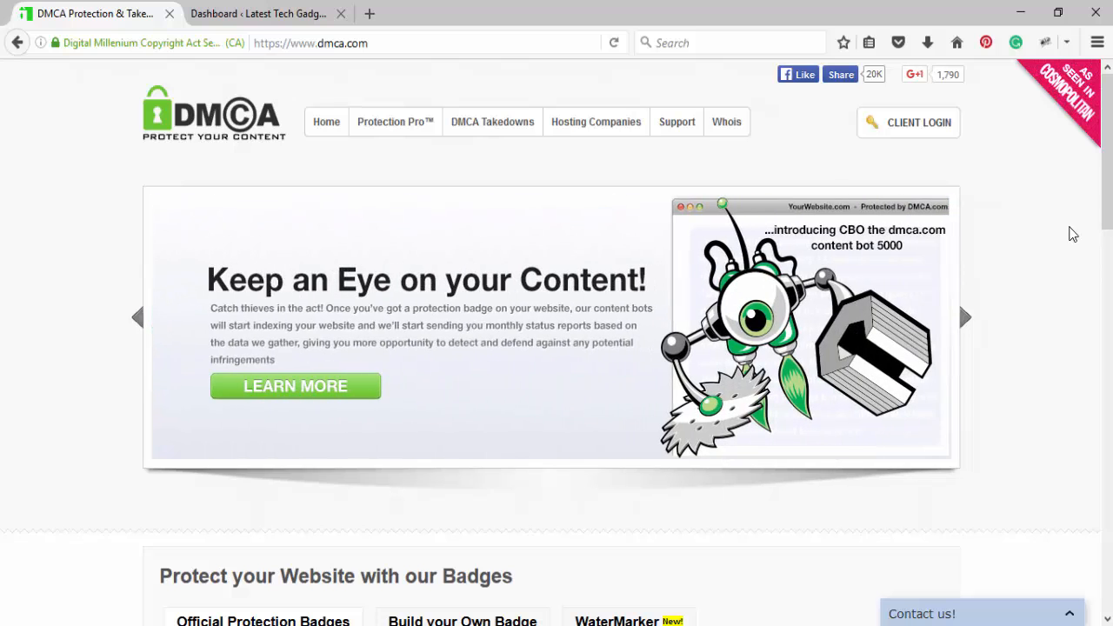
pyautogui.moveTo(129, 174)
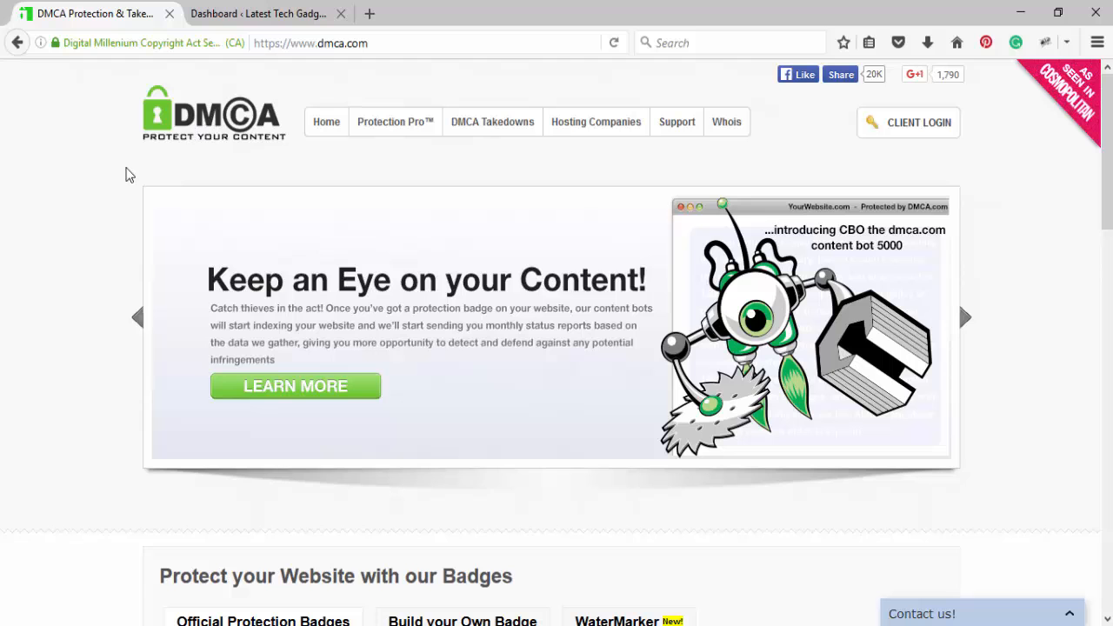
# Go to the DMCA.com client sign-in page.
pyautogui.scroll(-3)
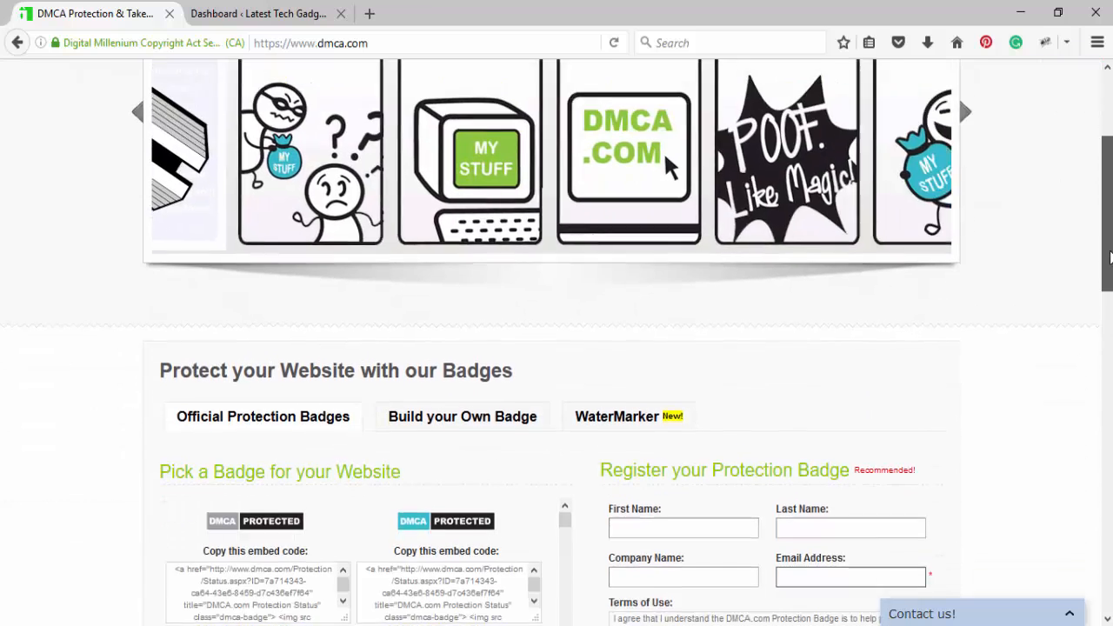
pyautogui.scroll(-3)
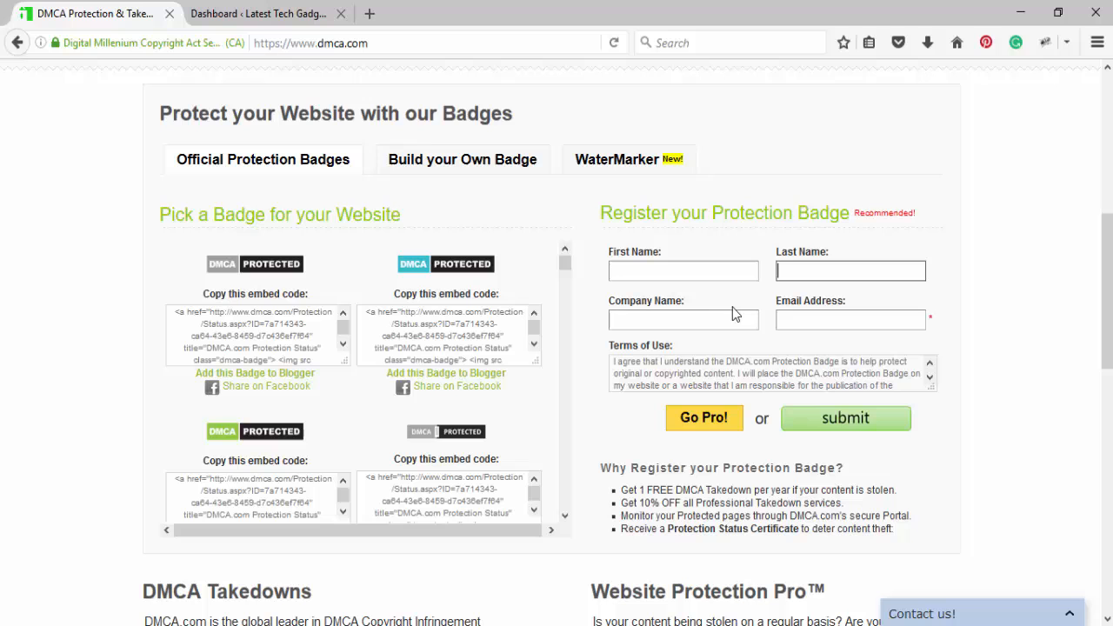
pyautogui.scroll(3)
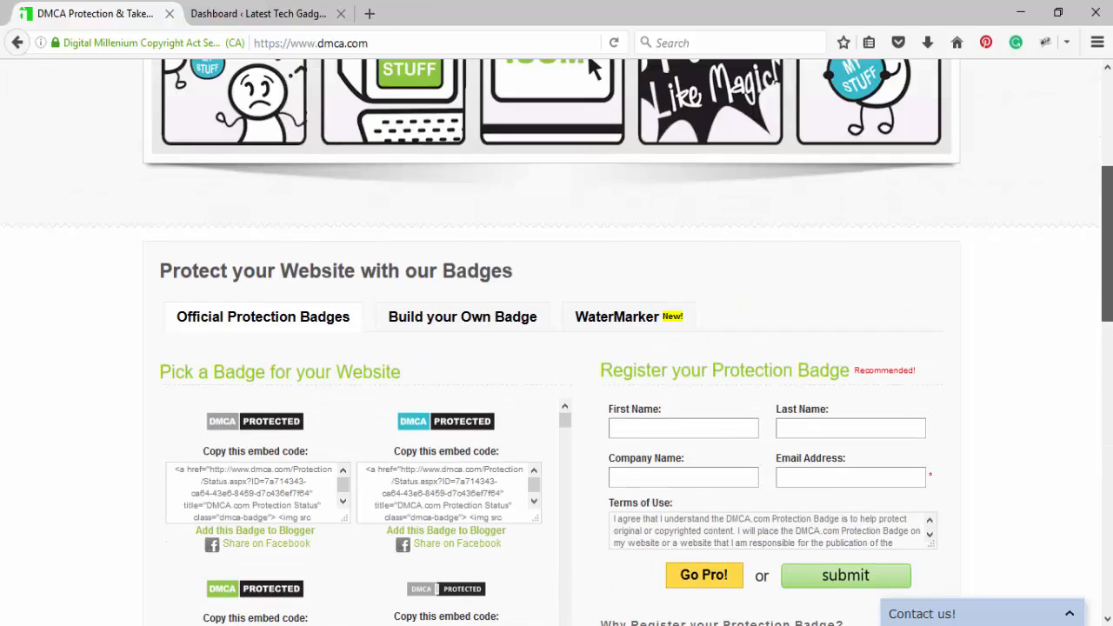
pyautogui.scroll(3)
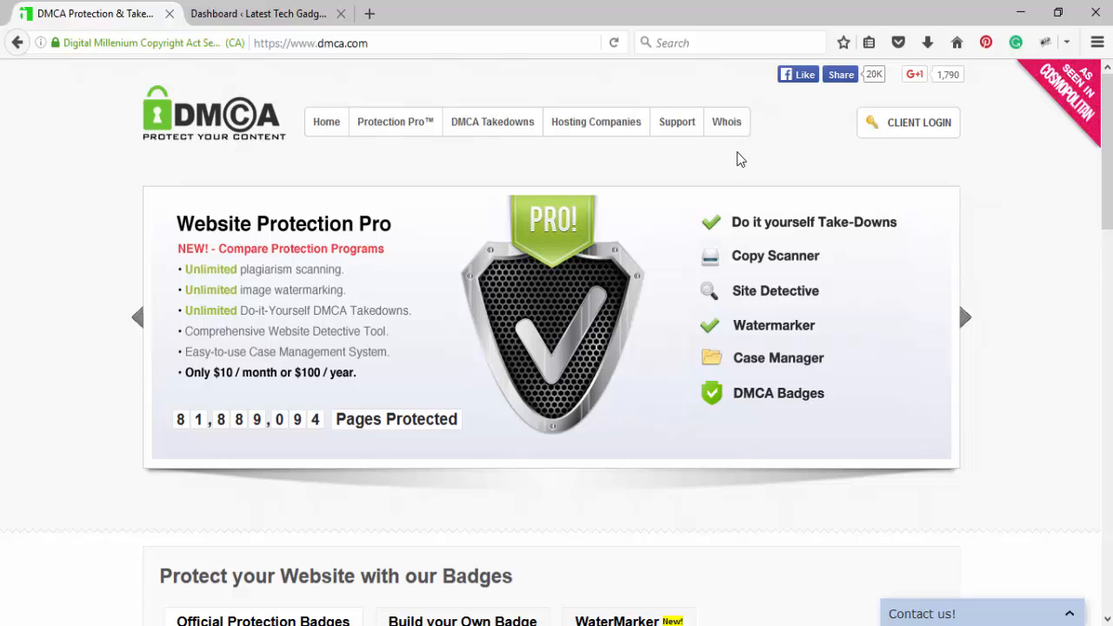
pyautogui.scroll(-3)
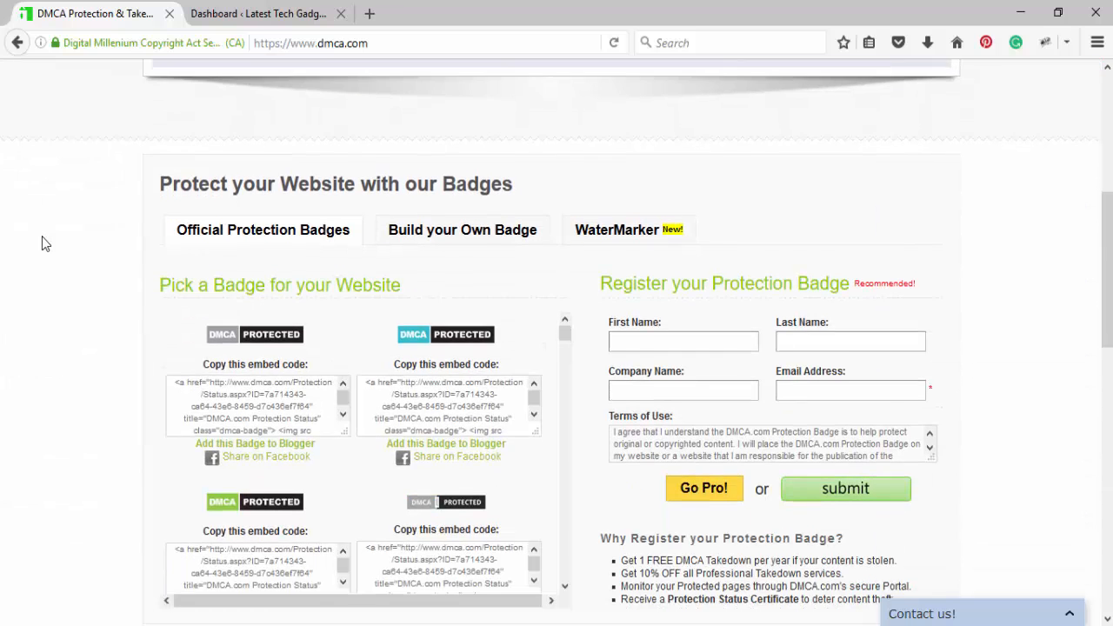
pyautogui.scroll(3)
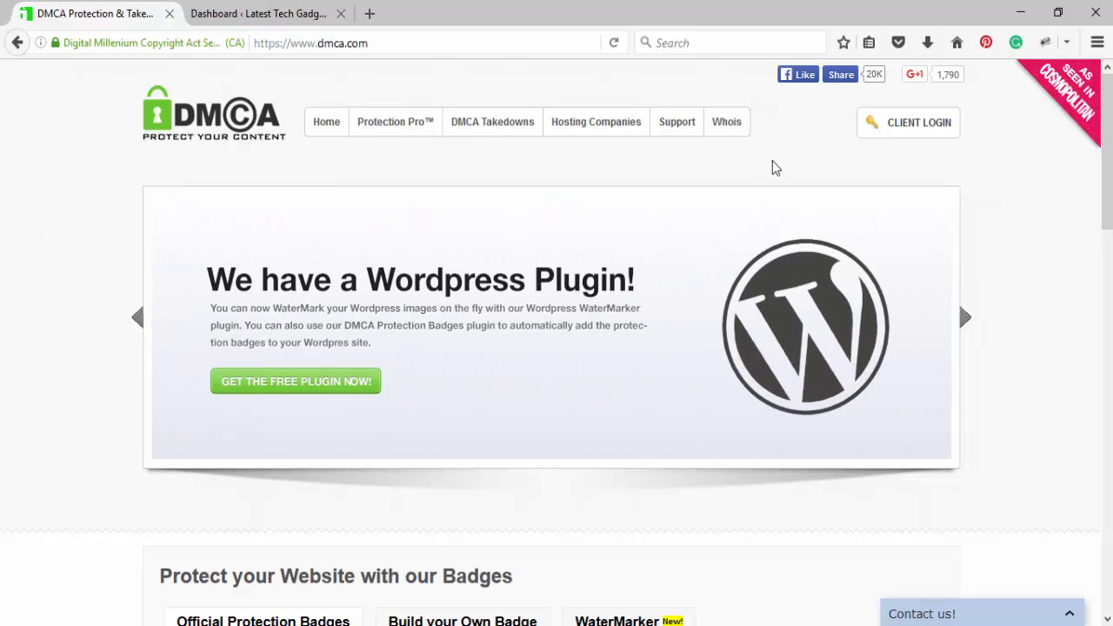
pyautogui.click(919, 122)
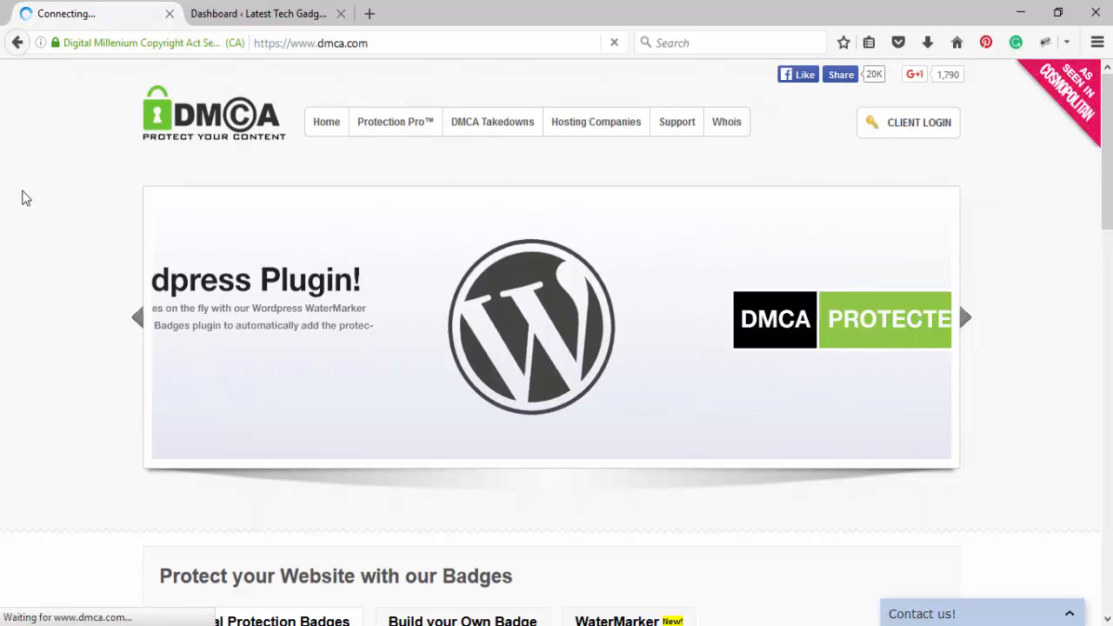
pyautogui.click(918, 121)
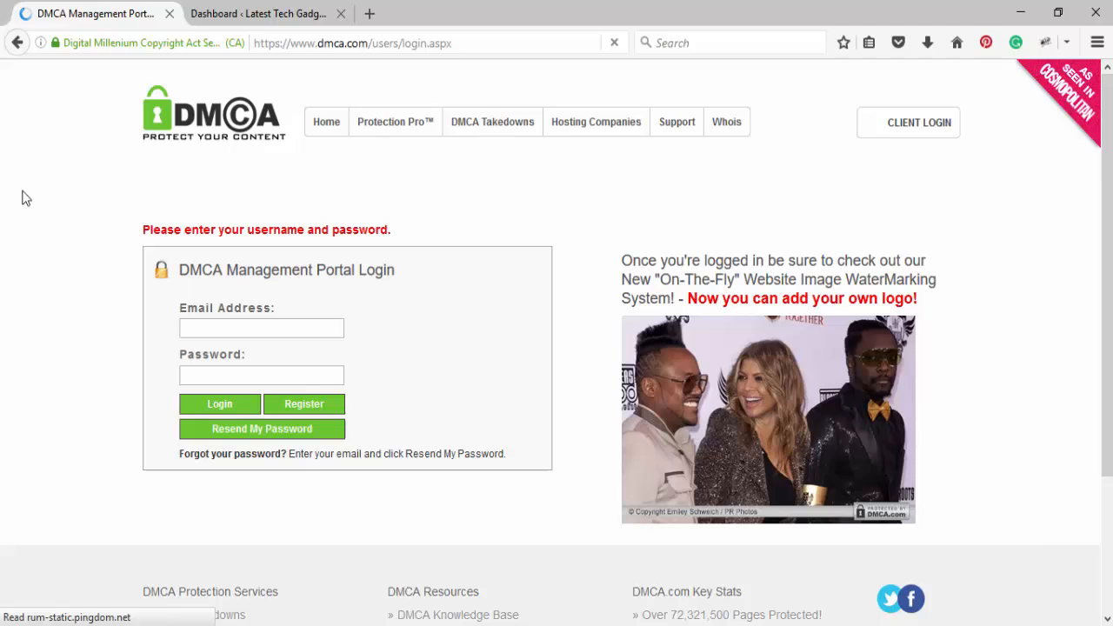
# Sign in with the account email and password to reach the My Protected Pages dashboard.
pyautogui.click(261, 327)
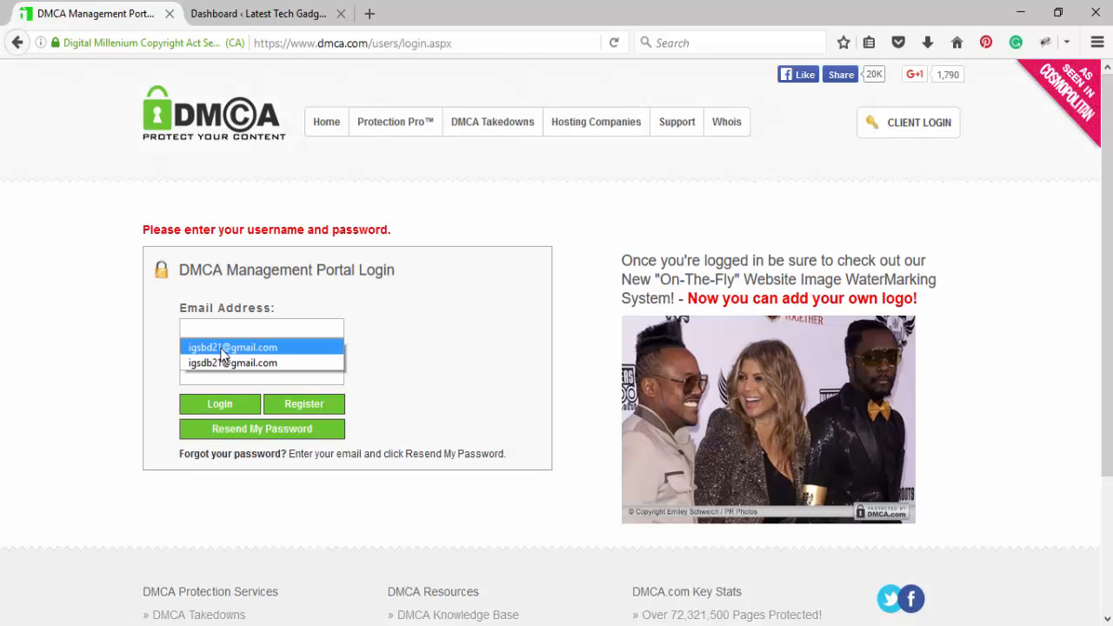
pyautogui.rightClick(261, 374)
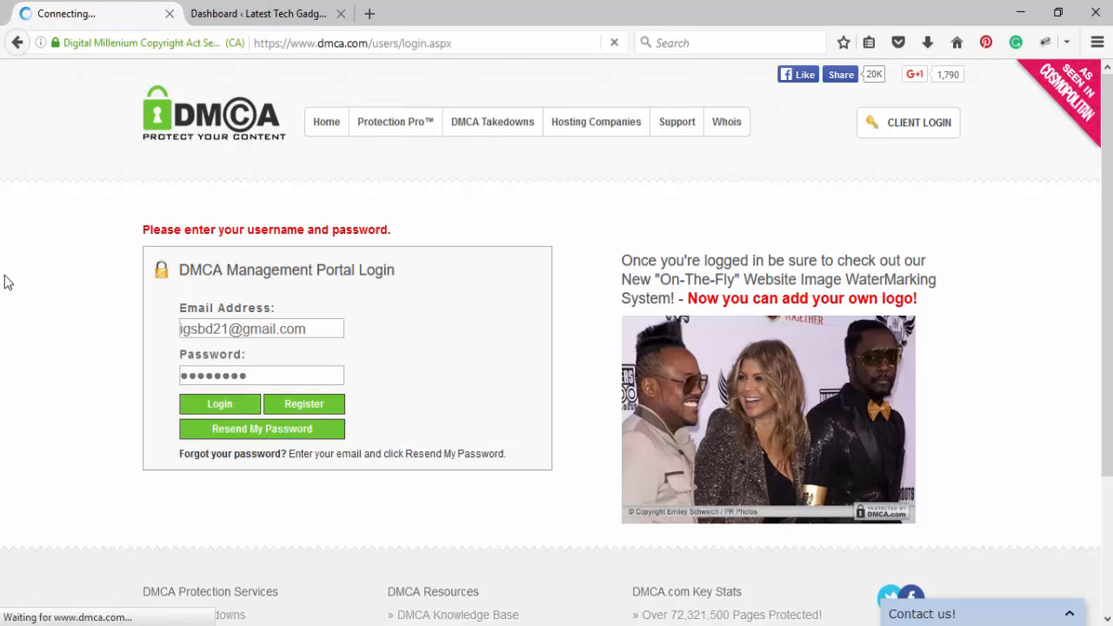
pyautogui.click(219, 404)
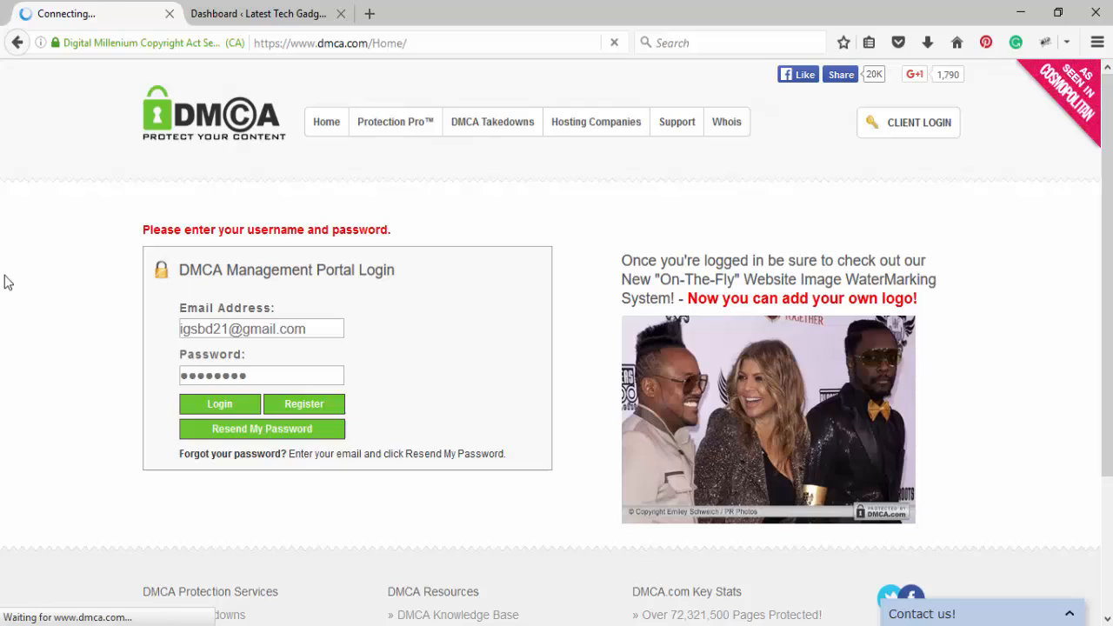
pyautogui.click(219, 404)
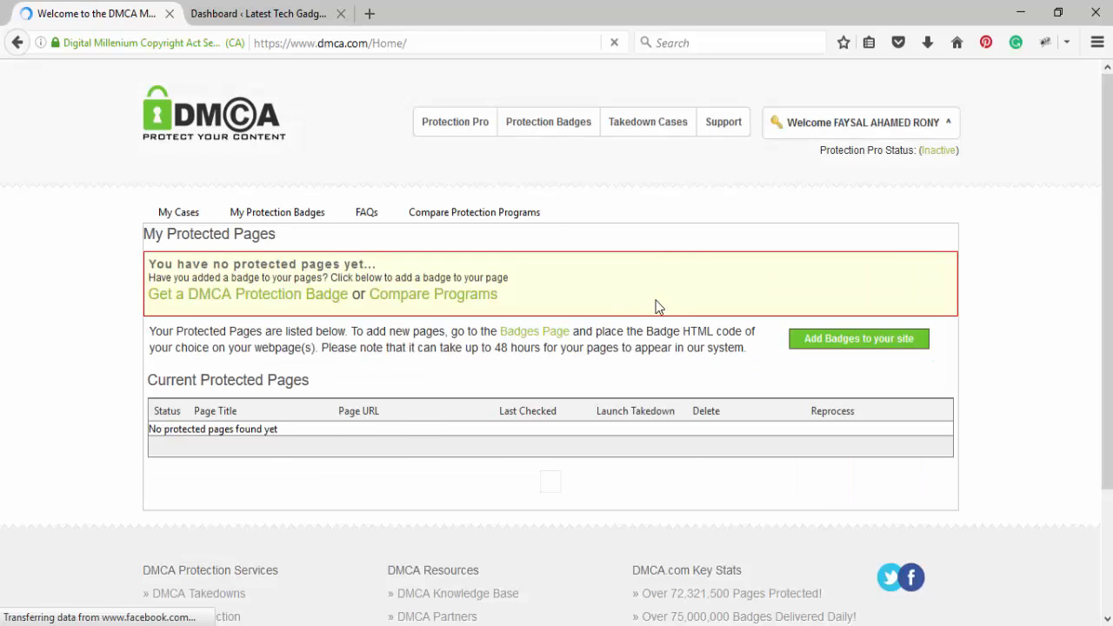
# Go to the Protection Badges page via 'Add Badges to your site'.
pyautogui.scroll(-3)
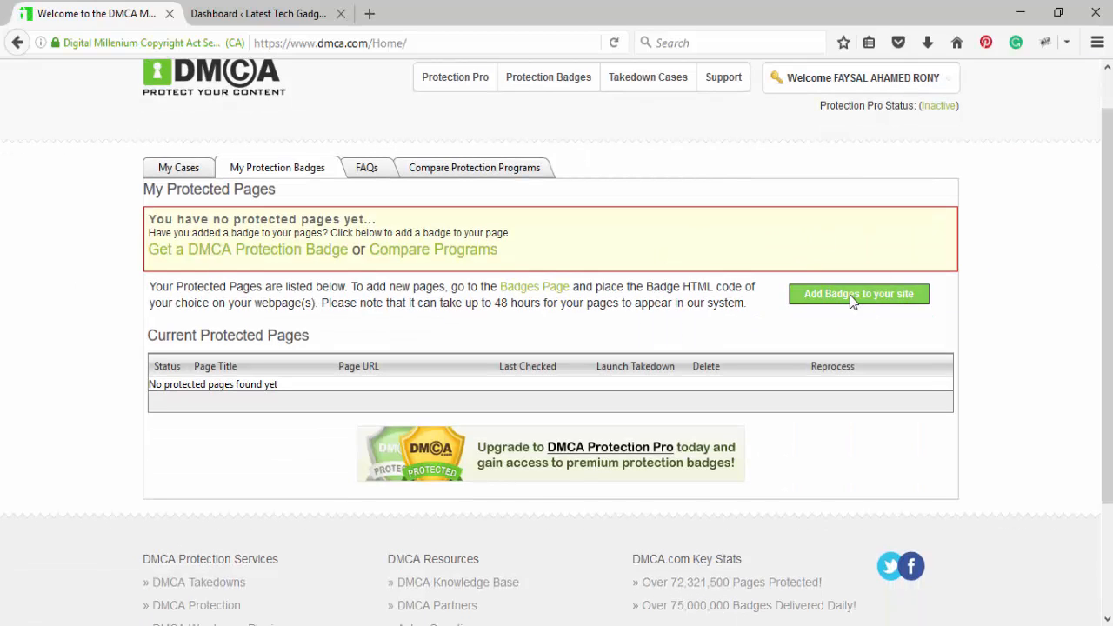
pyautogui.click(859, 292)
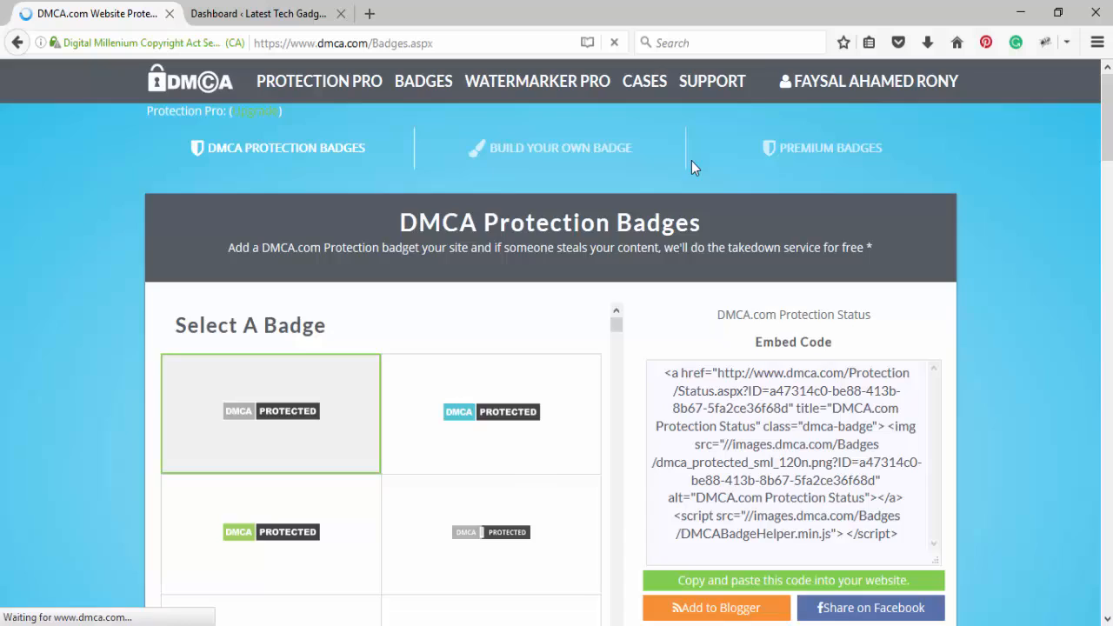
# Choose the black vertical padlock badge and select its whole embed code.
pyautogui.scroll(-3)
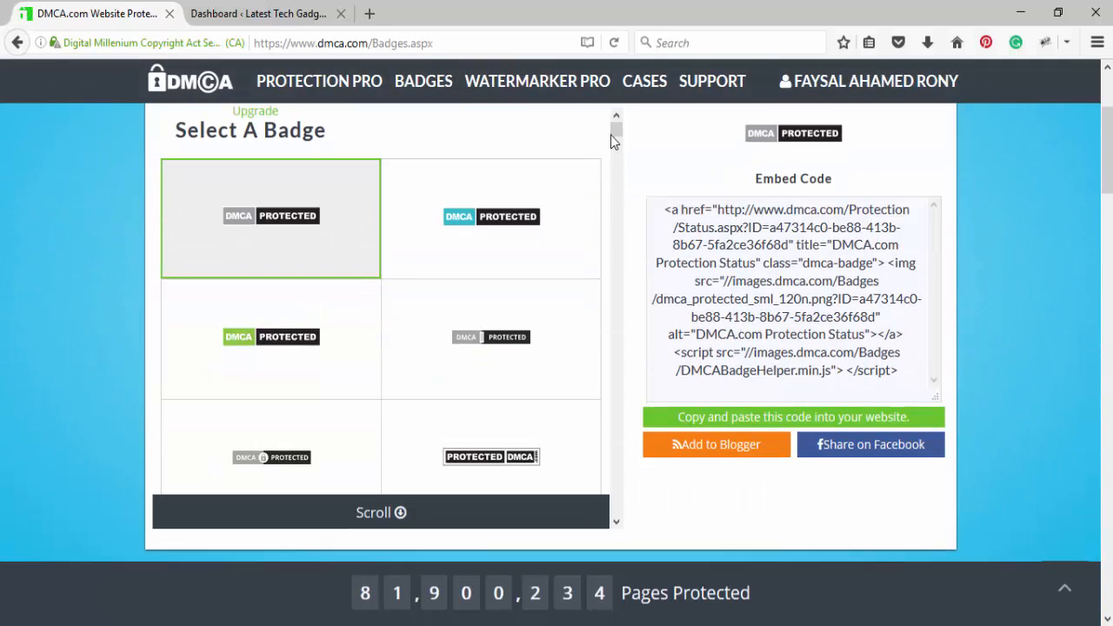
pyautogui.scroll(-3)
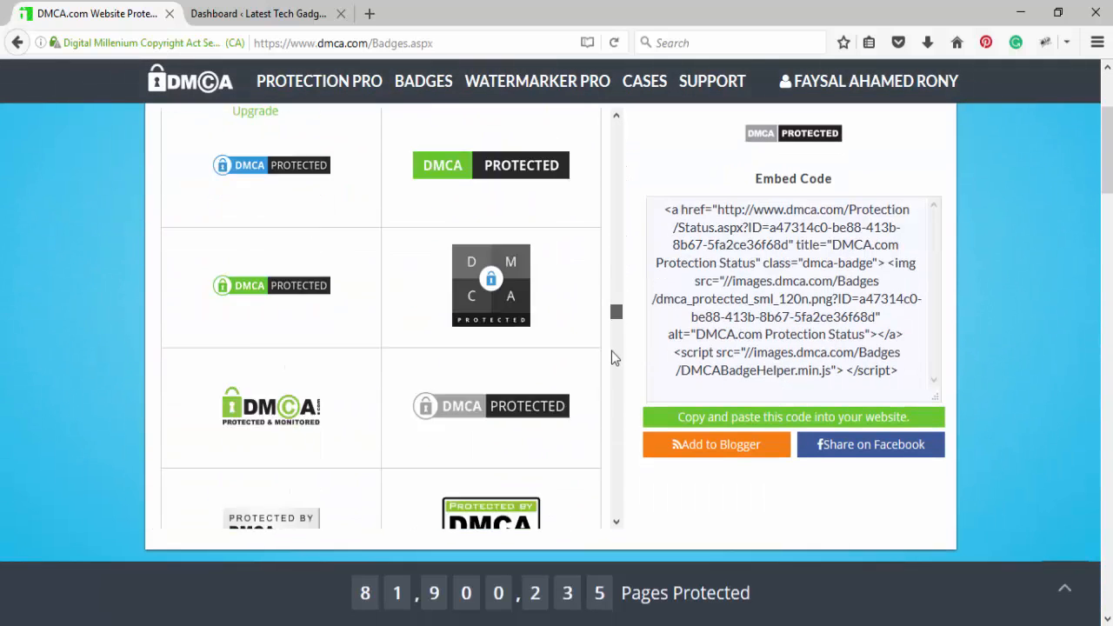
pyautogui.scroll(-3)
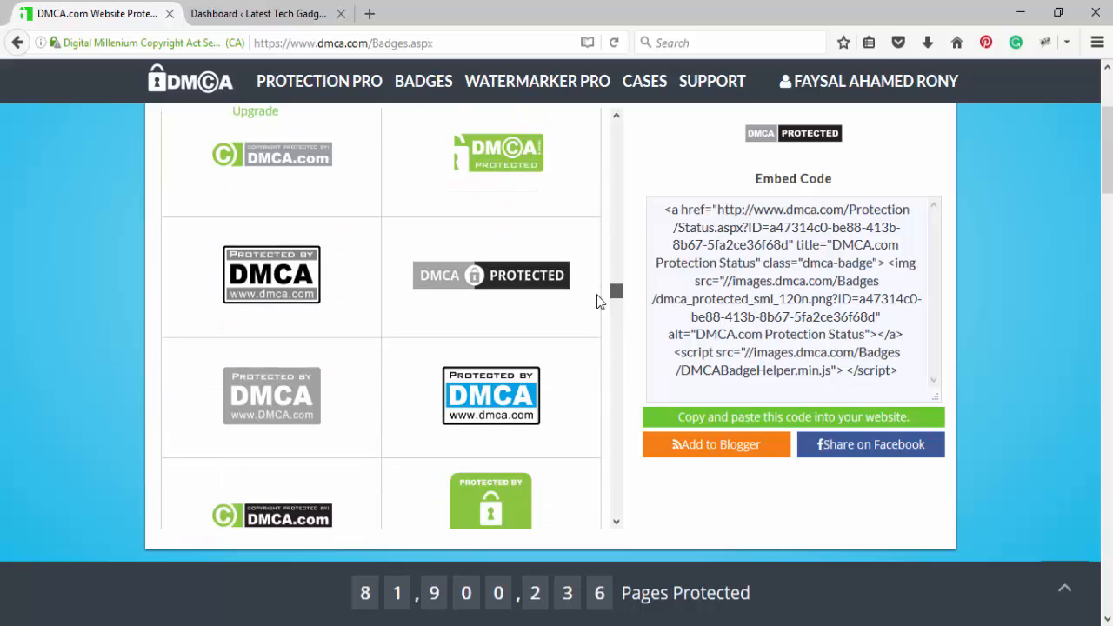
pyautogui.scroll(-3)
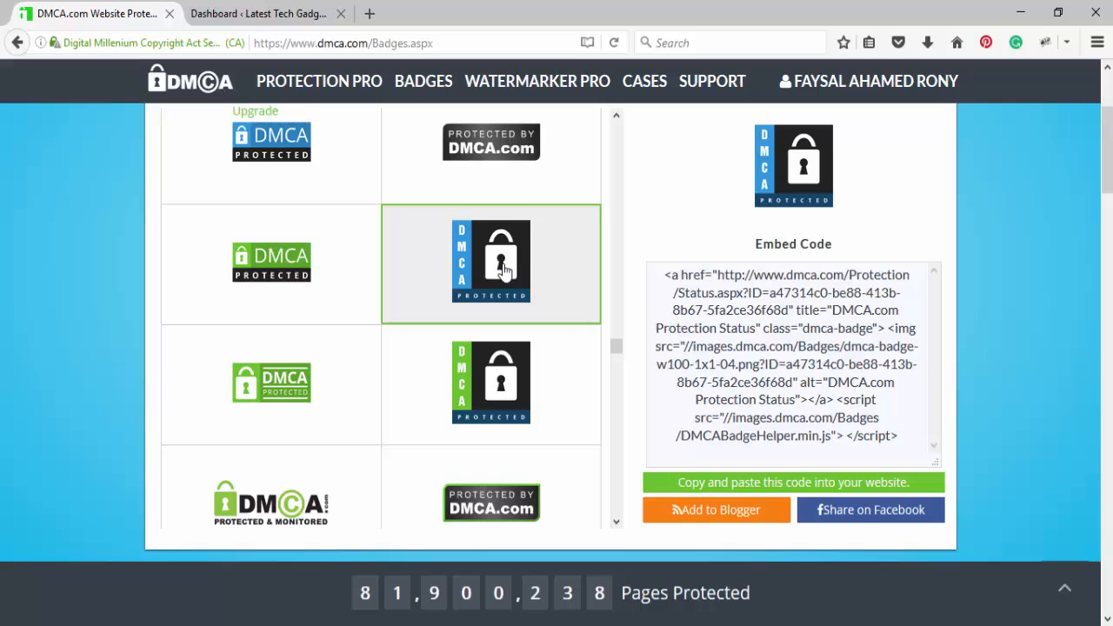
pyautogui.moveTo(842, 251)
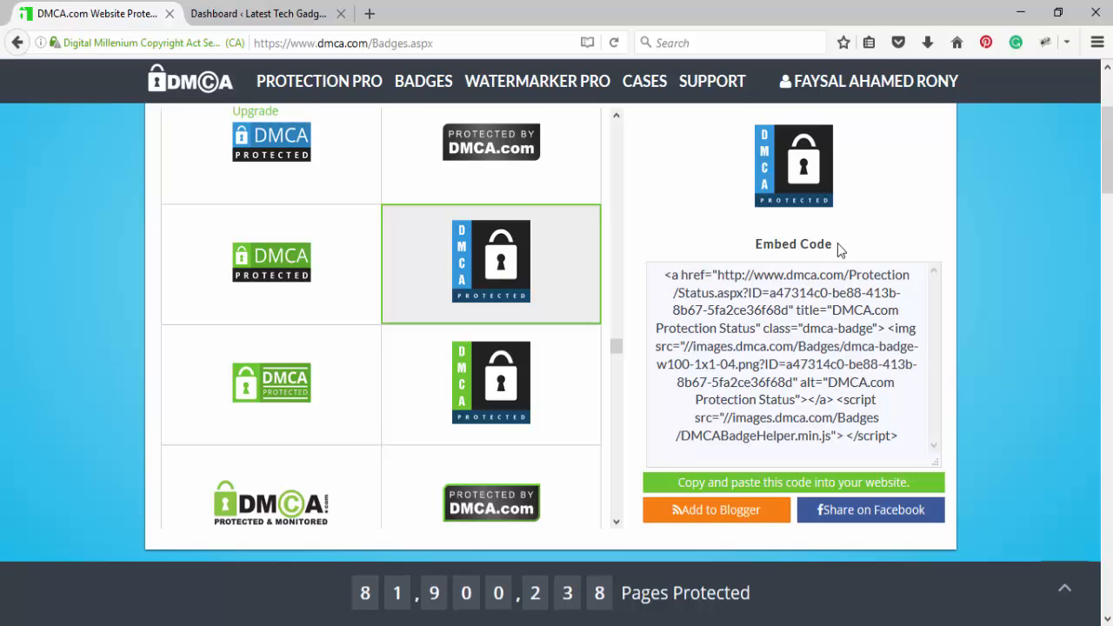
pyautogui.tripleClick(786, 355)
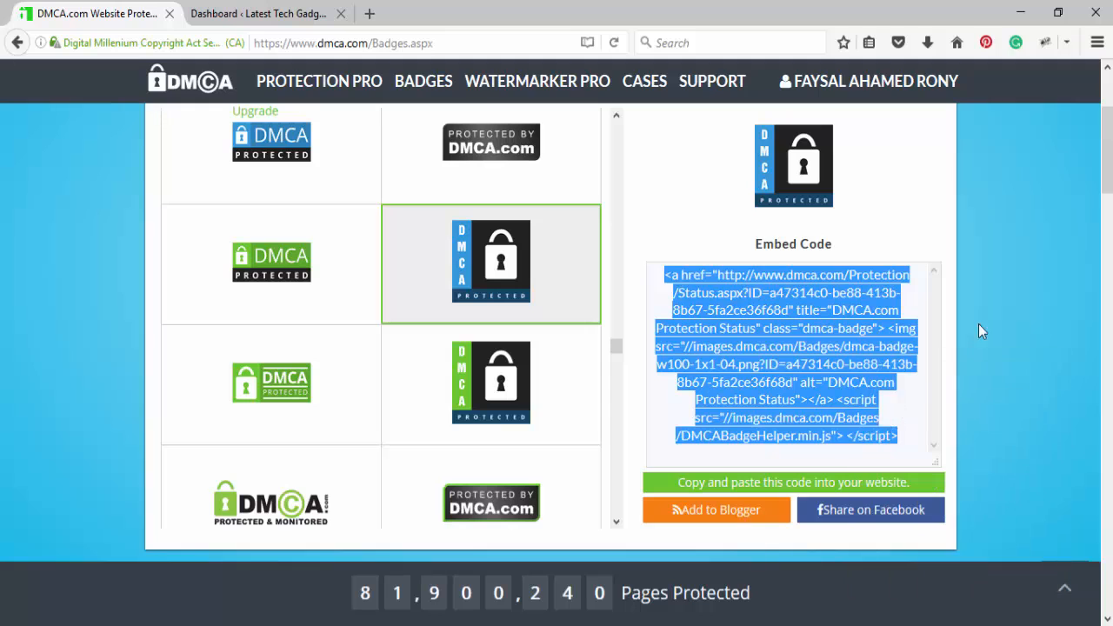
pyautogui.scroll(3)
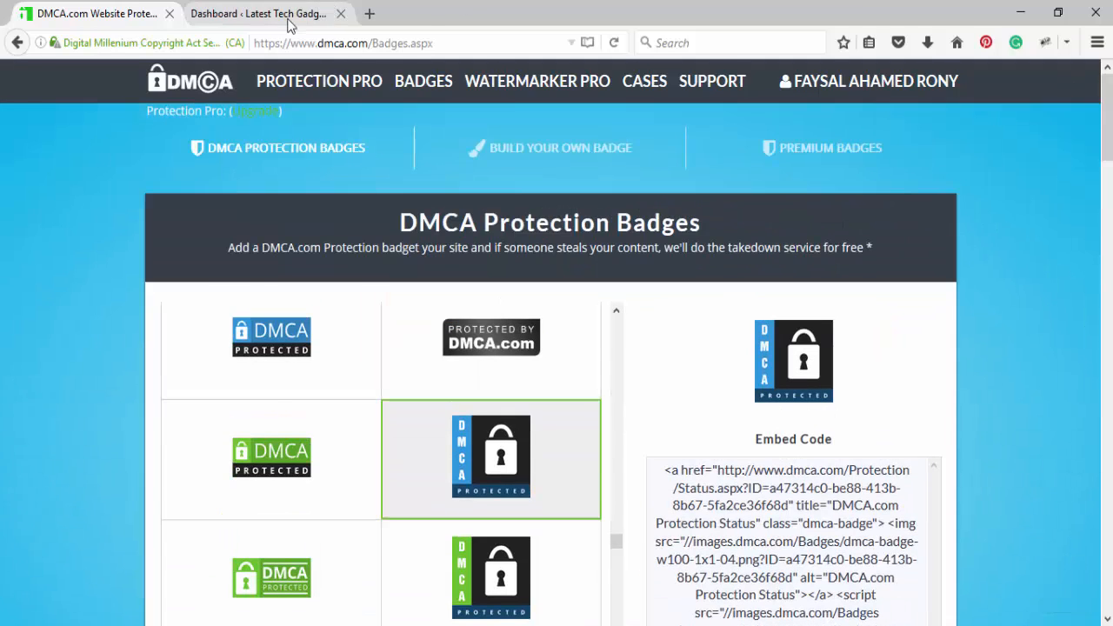
# From the WordPress dashboard, go to Appearance > Widgets showing available widgets and sidebar areas.
pyautogui.click(257, 14)
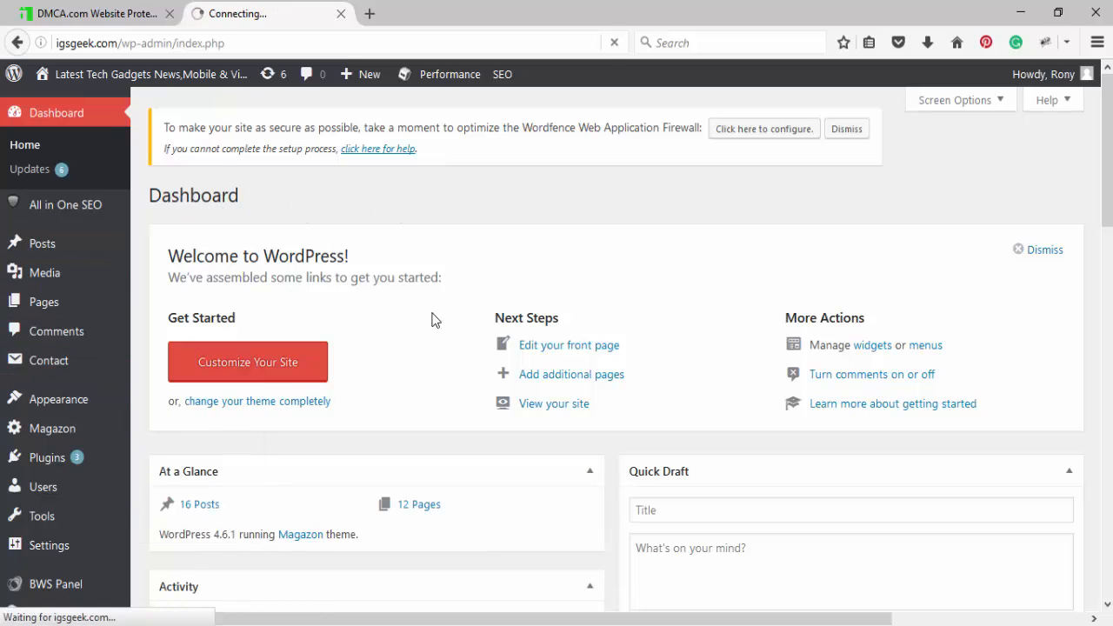
pyautogui.click(872, 344)
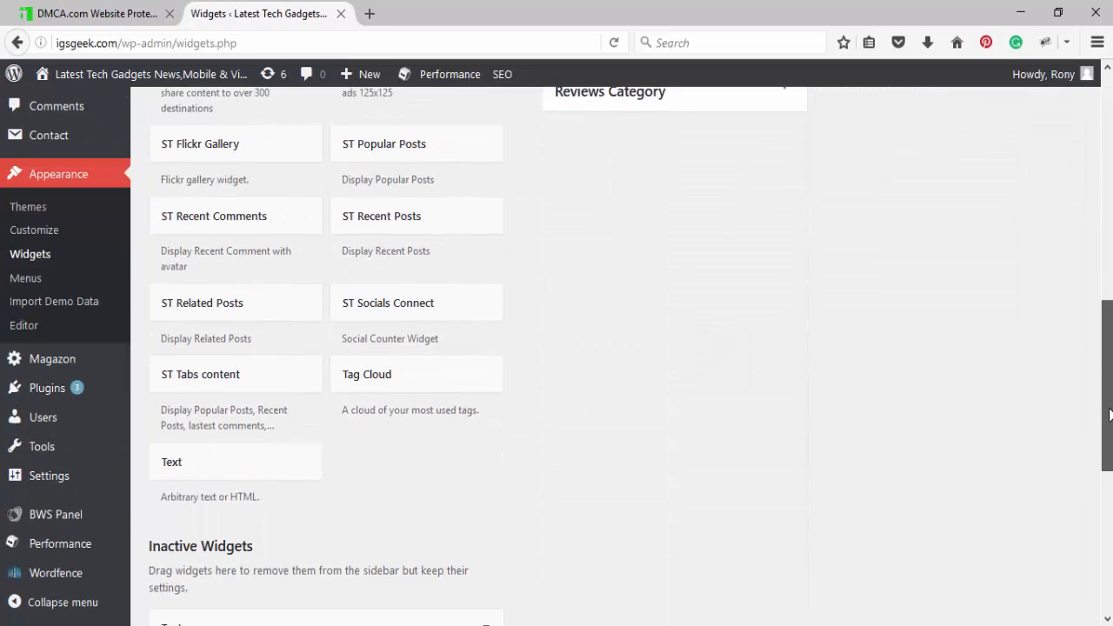
pyautogui.scroll(-3)
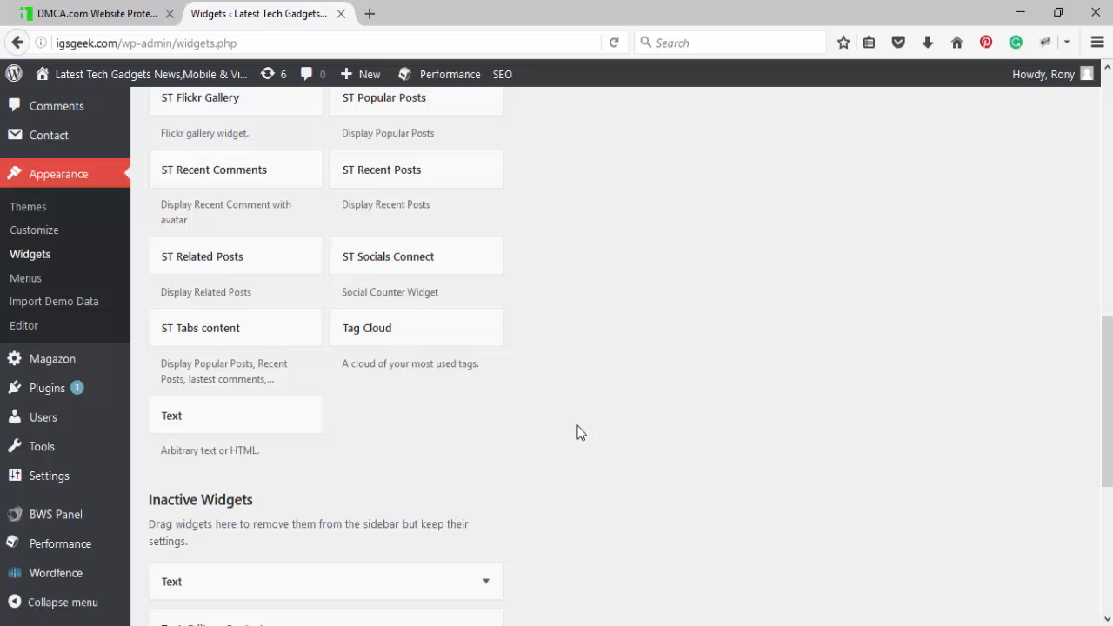
pyautogui.doubleClick(230, 449)
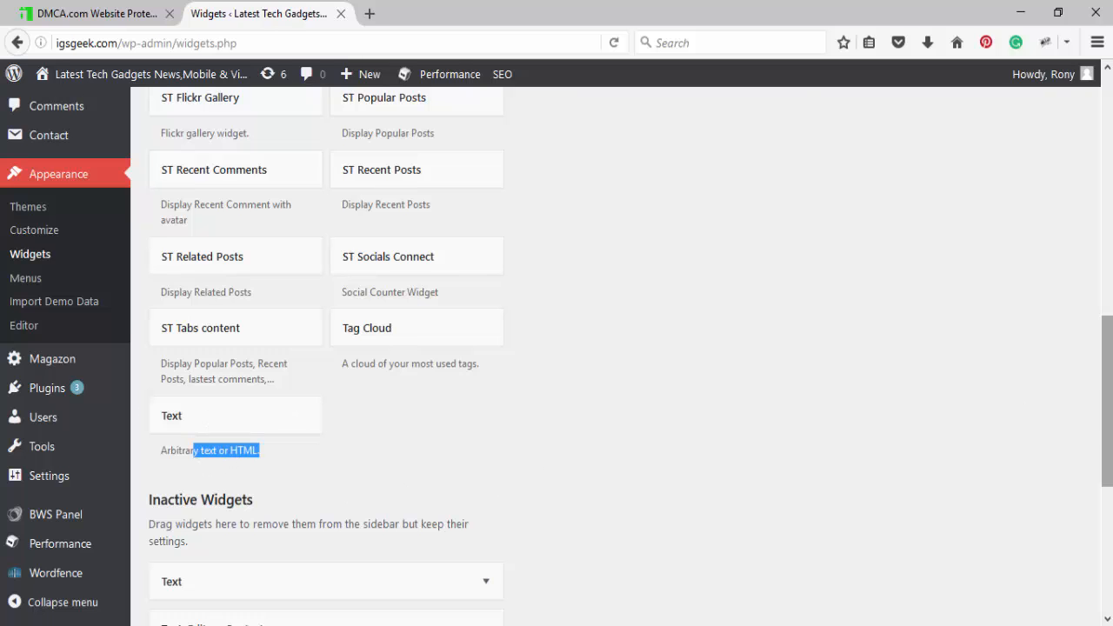
pyautogui.scroll(3)
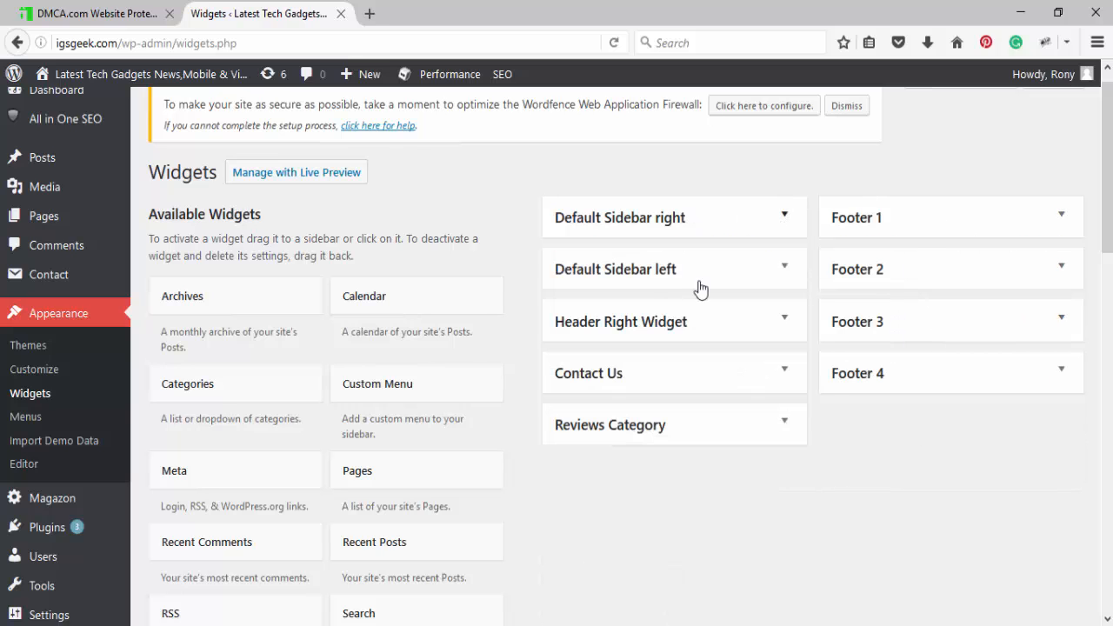
pyautogui.moveTo(682, 235)
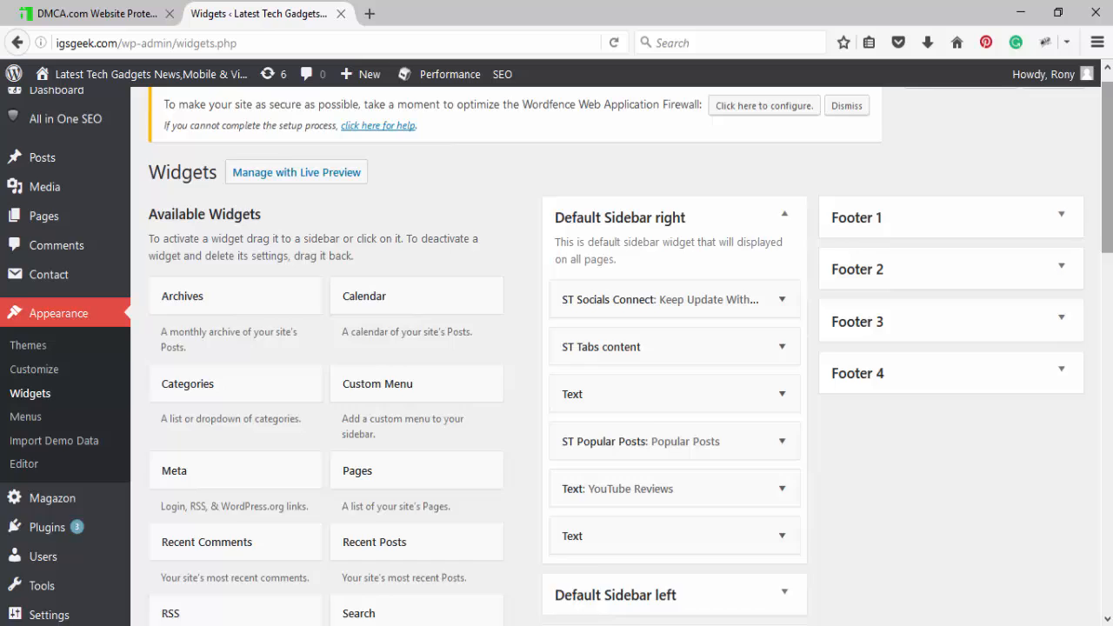
# Drag a new empty Text widget into the Default Sidebar right area.
pyautogui.scroll(-3)
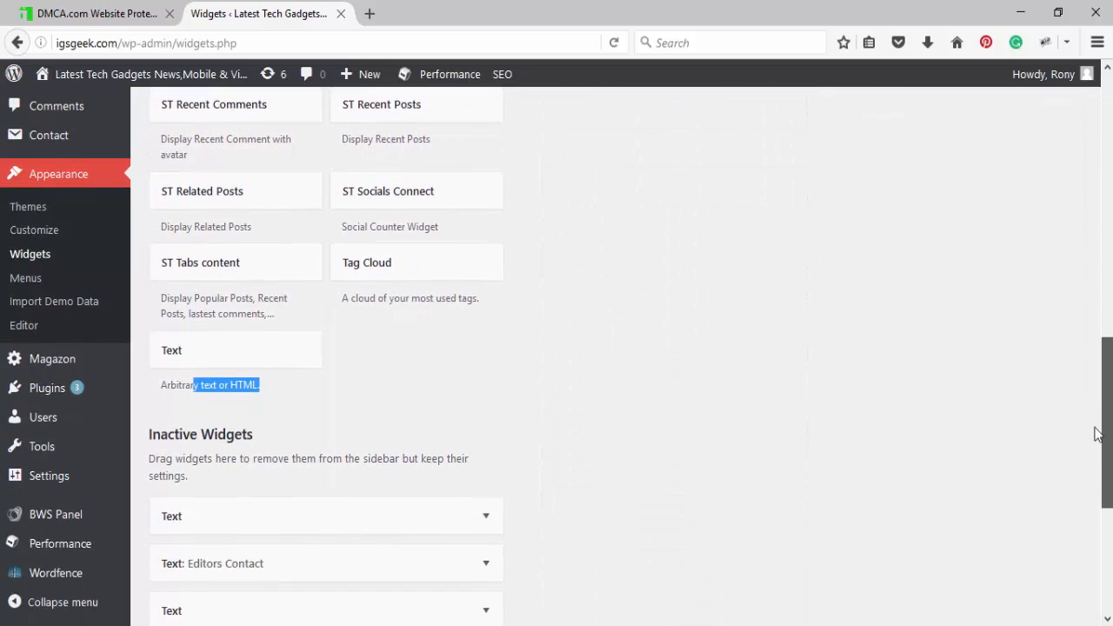
pyautogui.scroll(3)
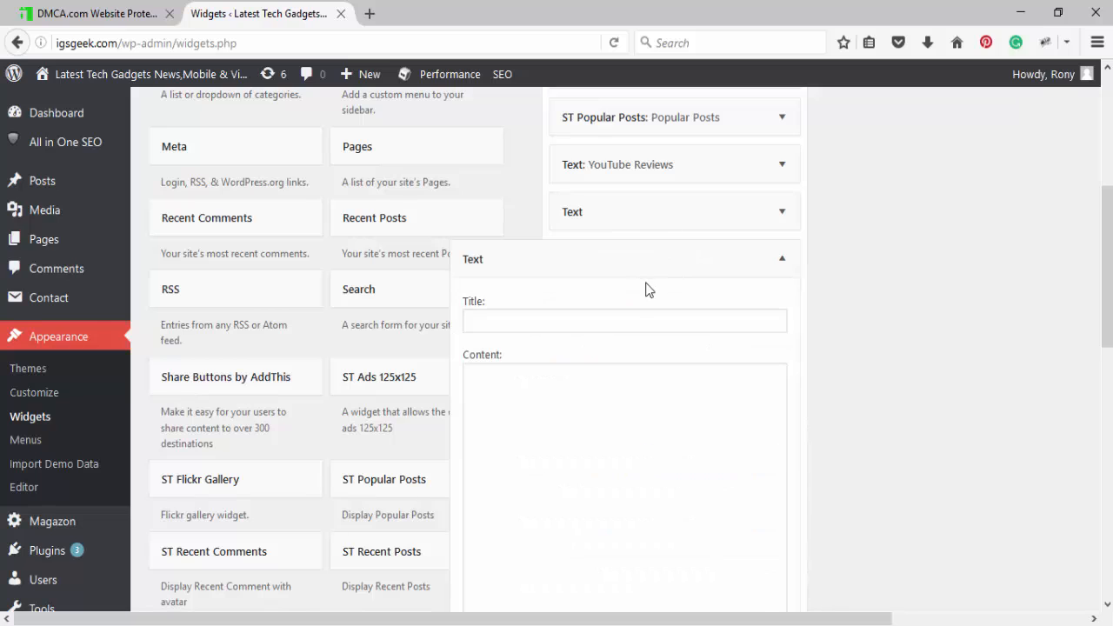
# Title the new Text widget 'DMCA Protect' and return to the DMCA.com embed code.
pyautogui.click(601, 320)
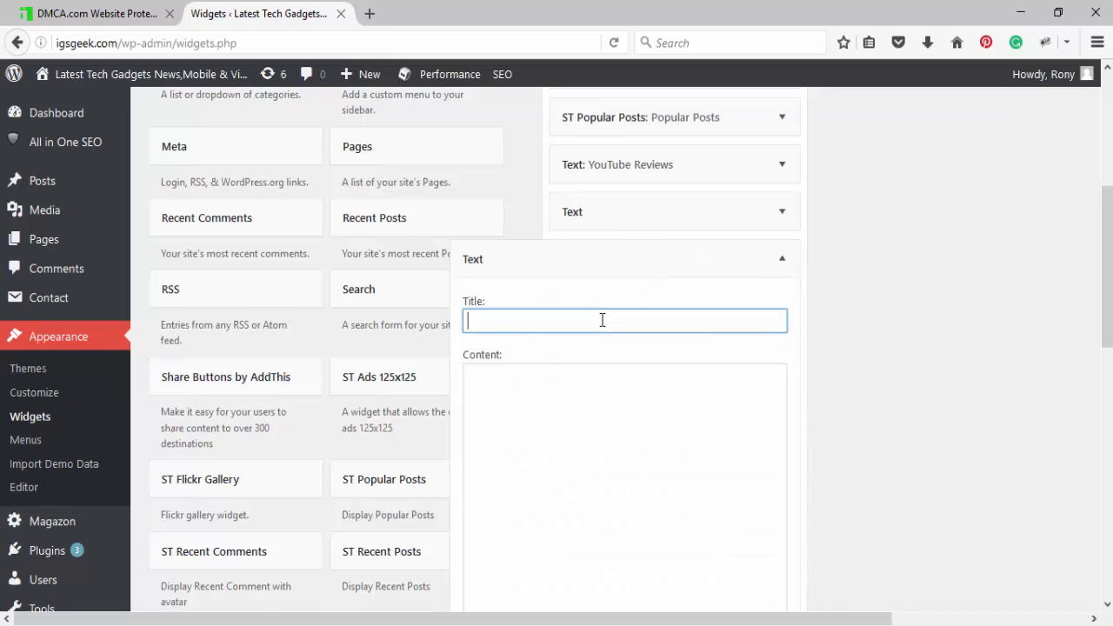
pyautogui.write('DMCA')
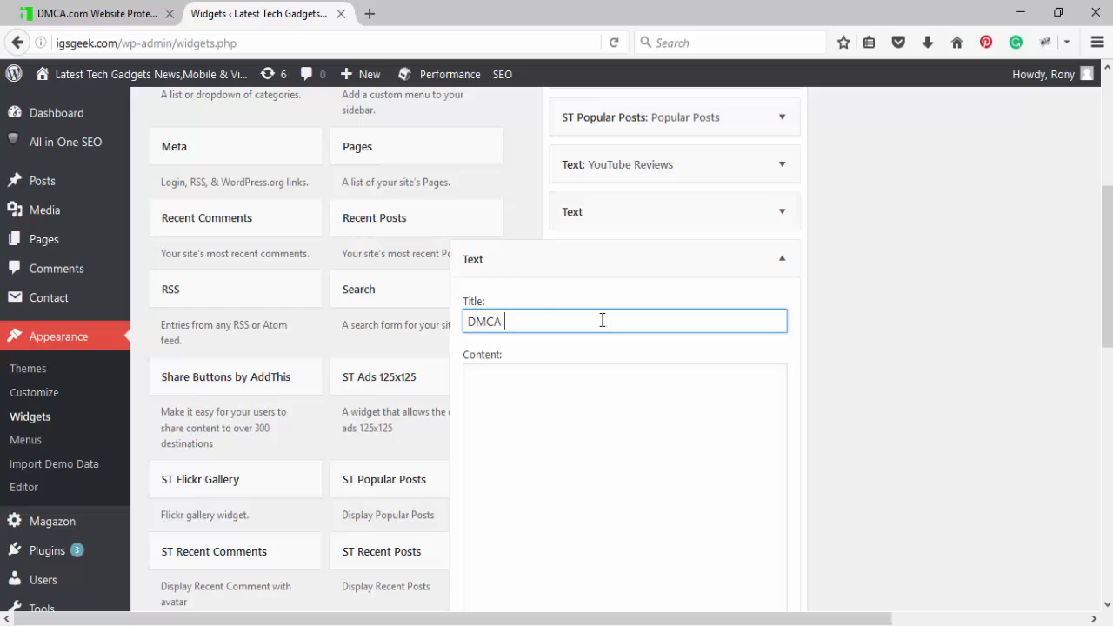
pyautogui.write('Protect')
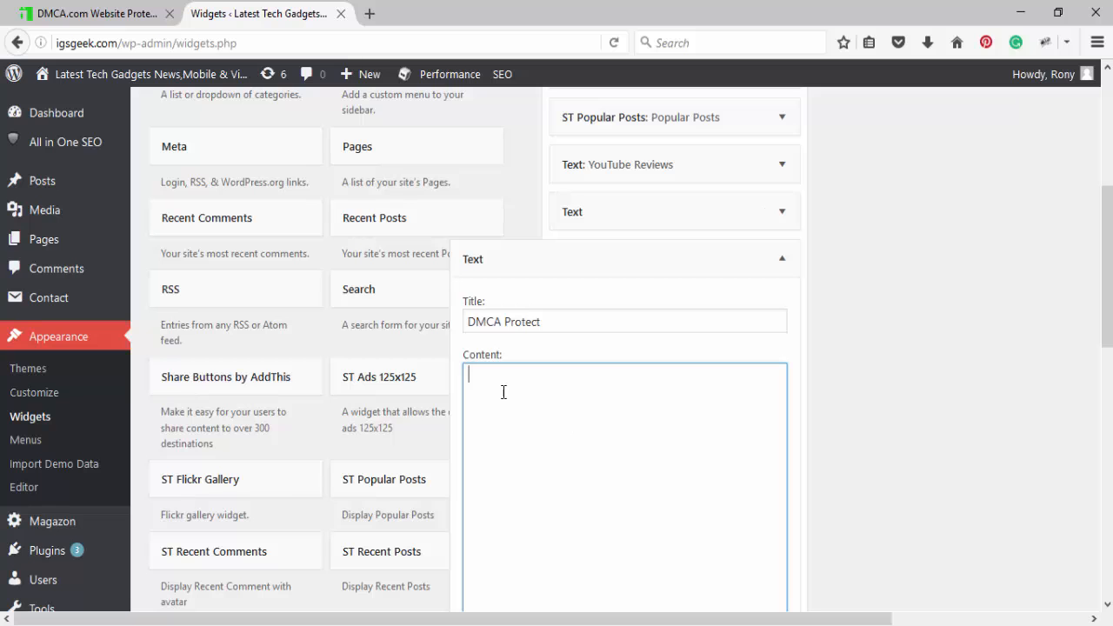
pyautogui.click(96, 14)
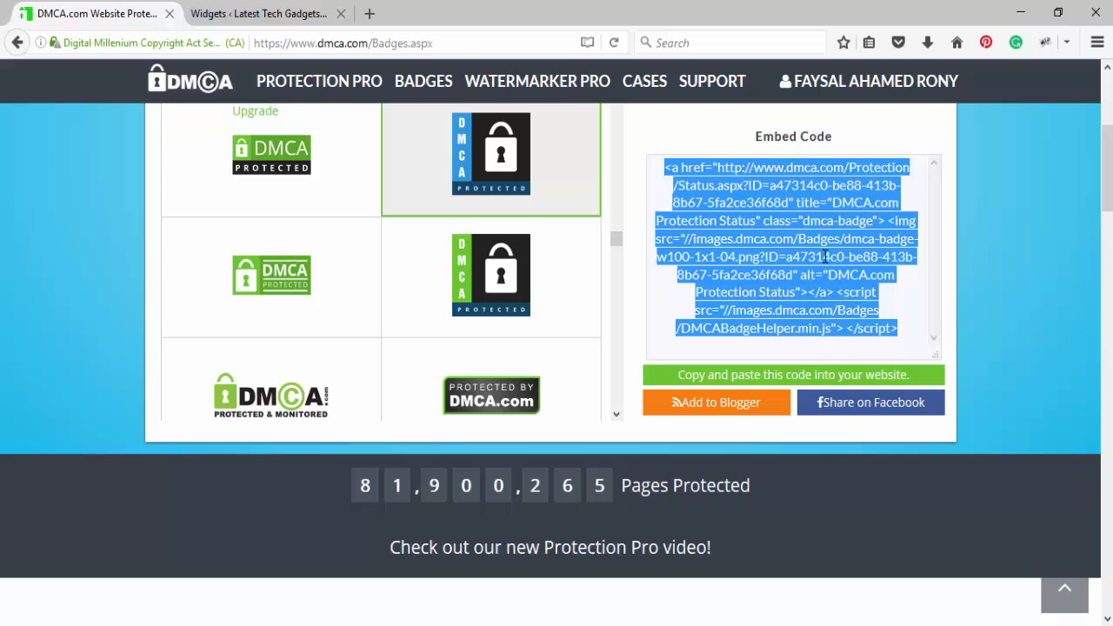
# Paste the badge code into the widget, save it, and visit the live site showing the sidebar badge.
pyautogui.click(261, 14)
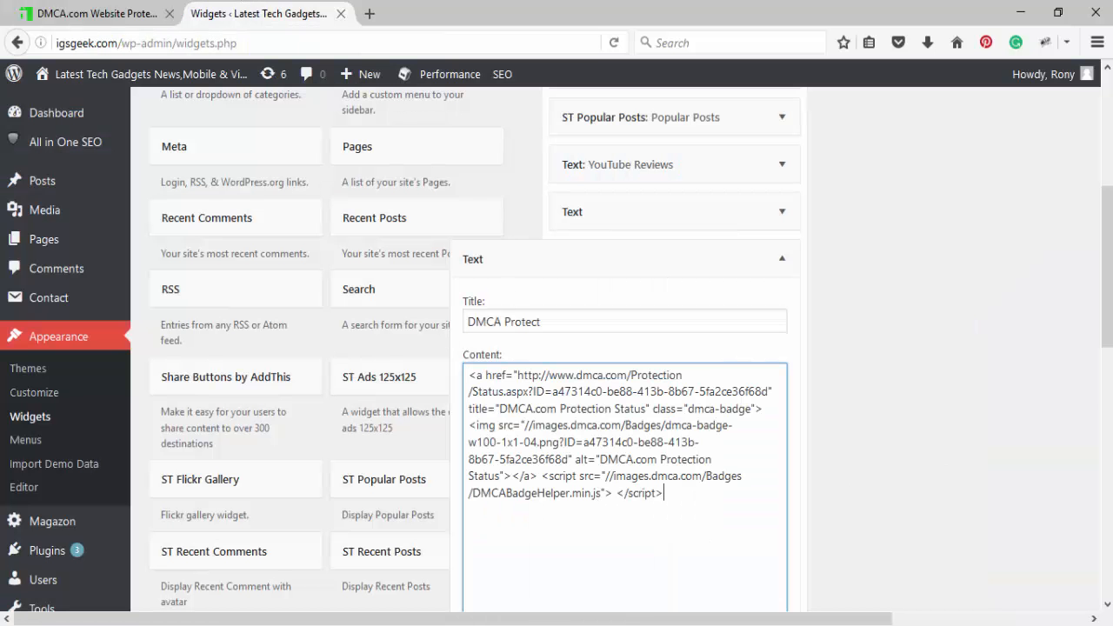
pyautogui.scroll(-3)
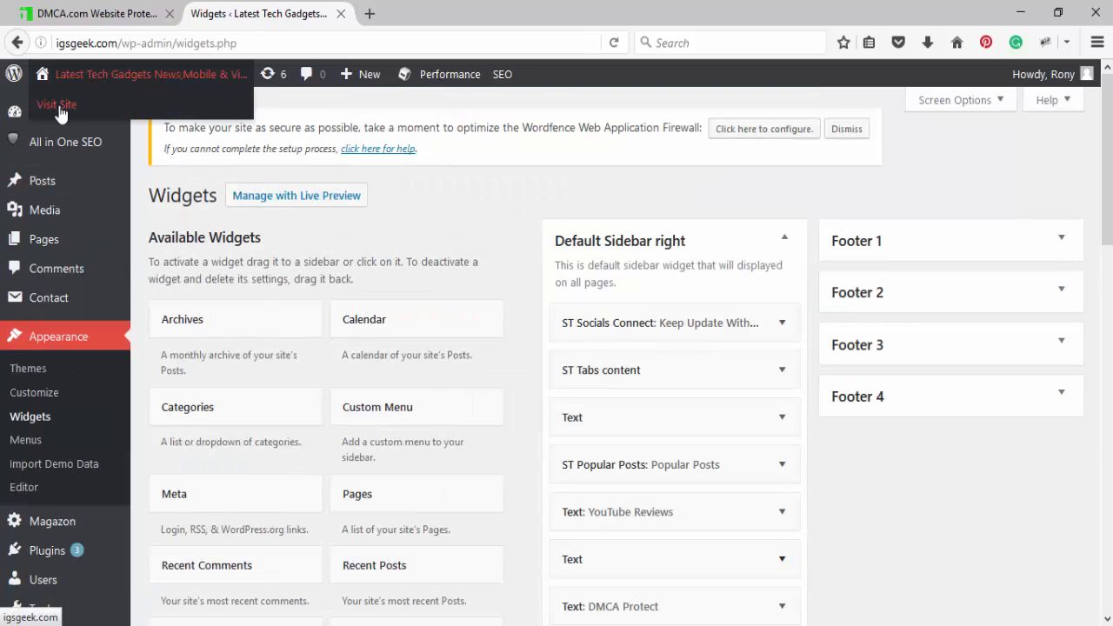
pyautogui.click(55, 104)
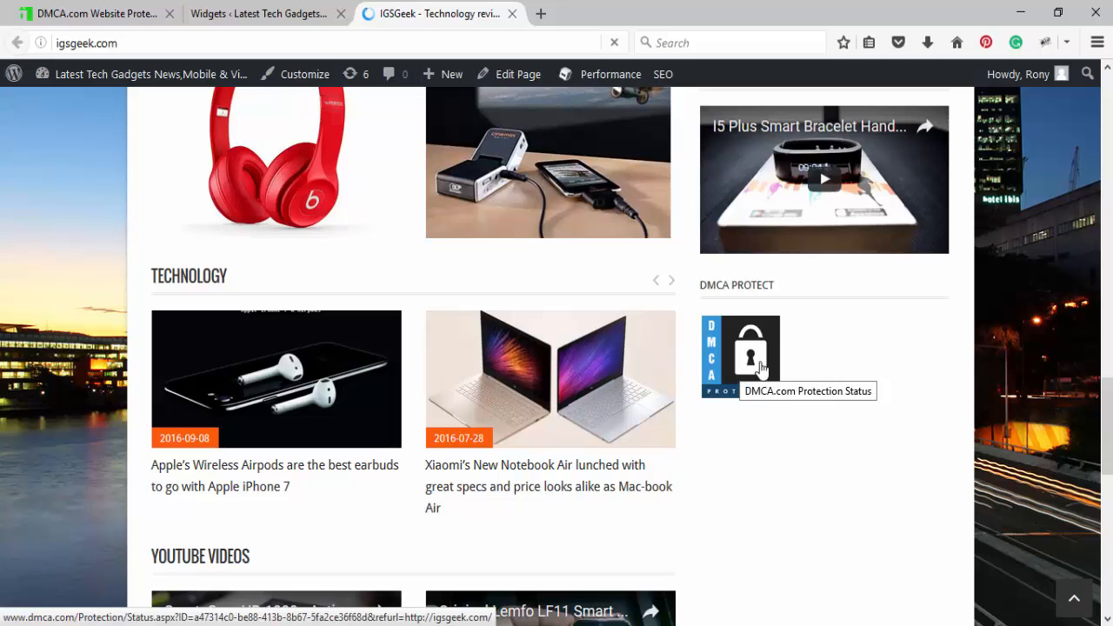
pyautogui.scroll(-3)
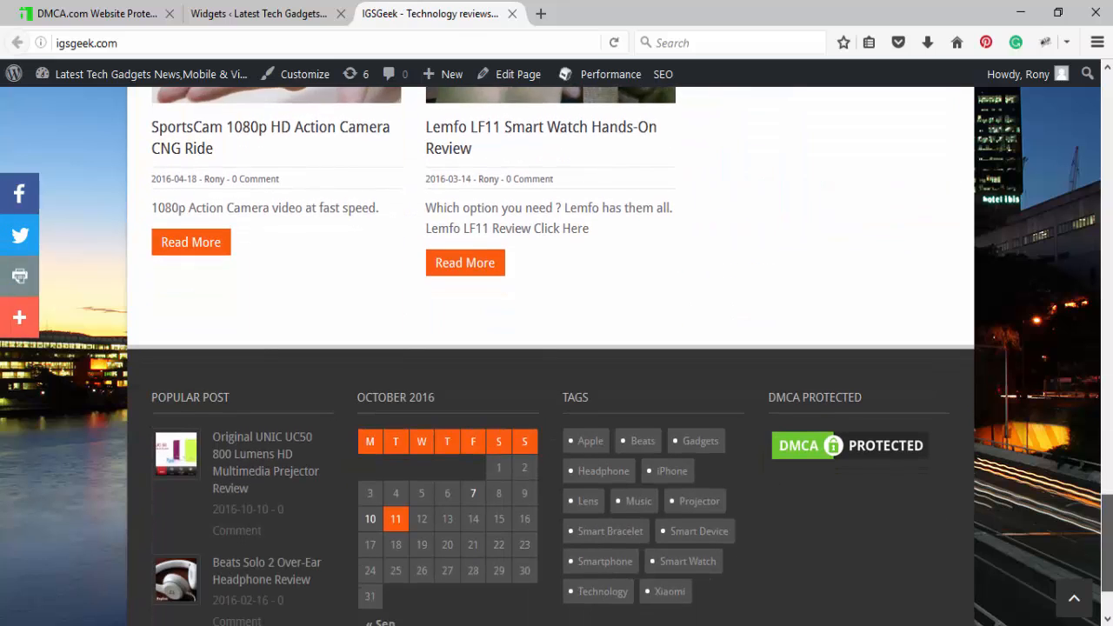
pyautogui.scroll(3)
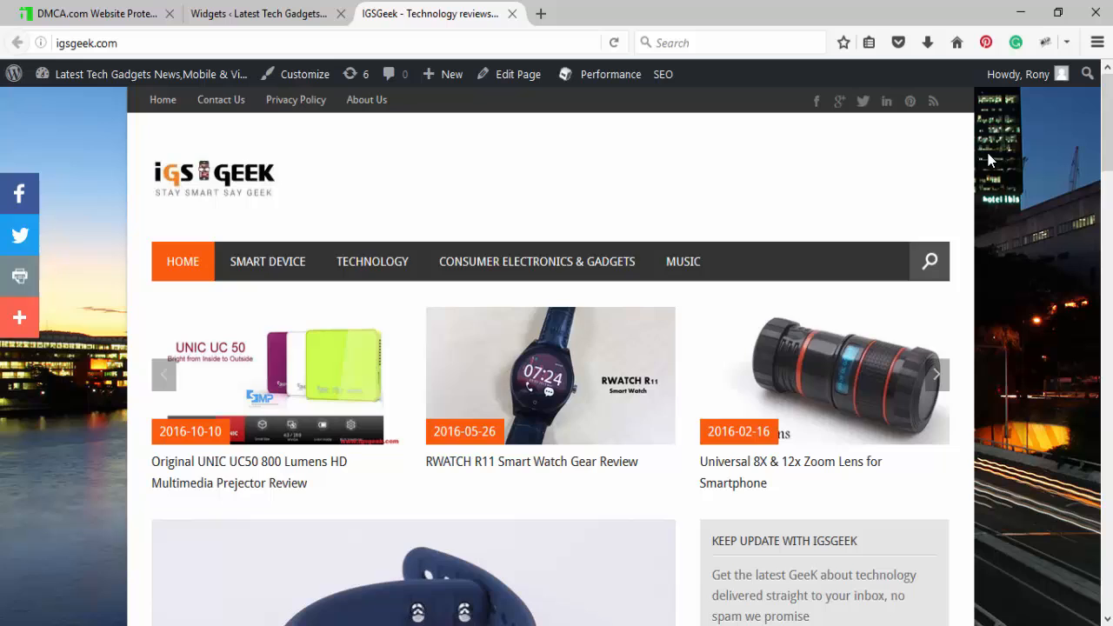
pyautogui.scroll(-3)
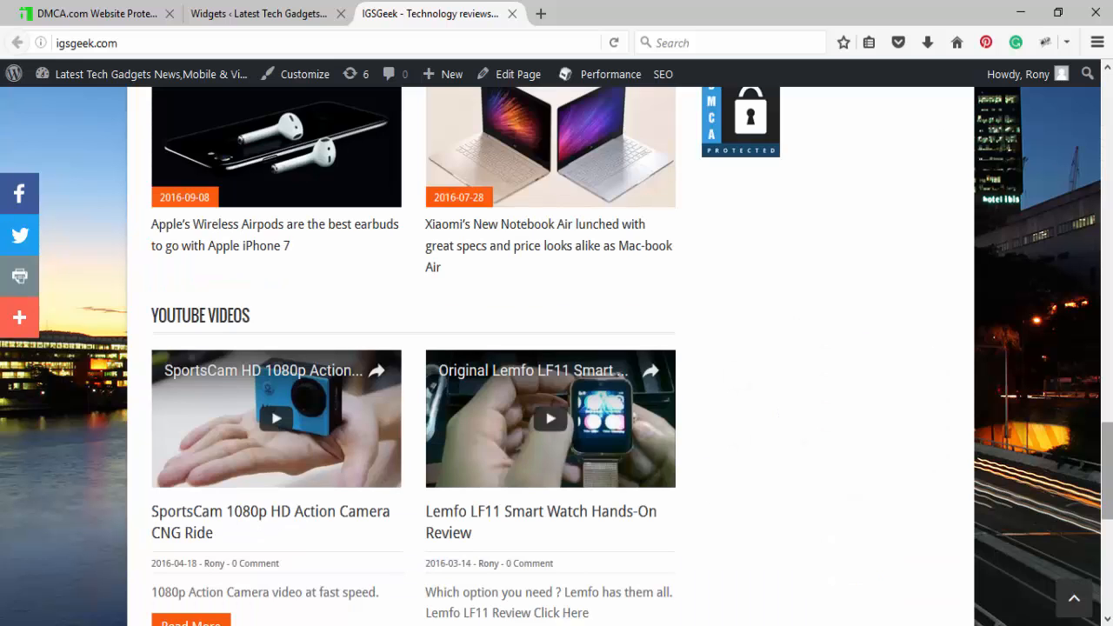
pyautogui.scroll(-3)
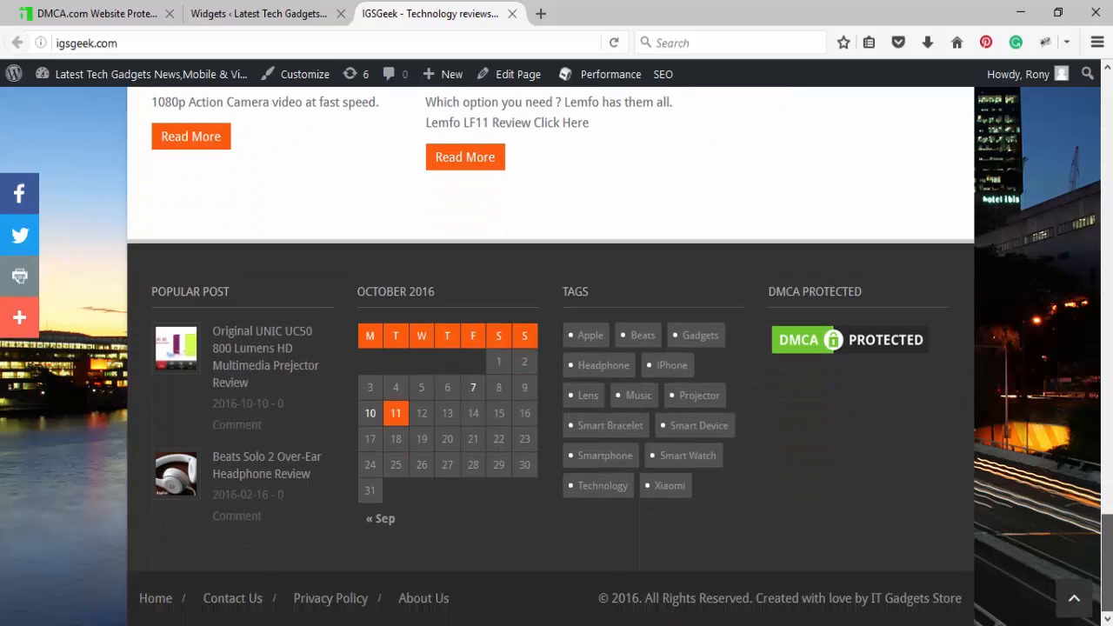
pyautogui.moveTo(769, 426)
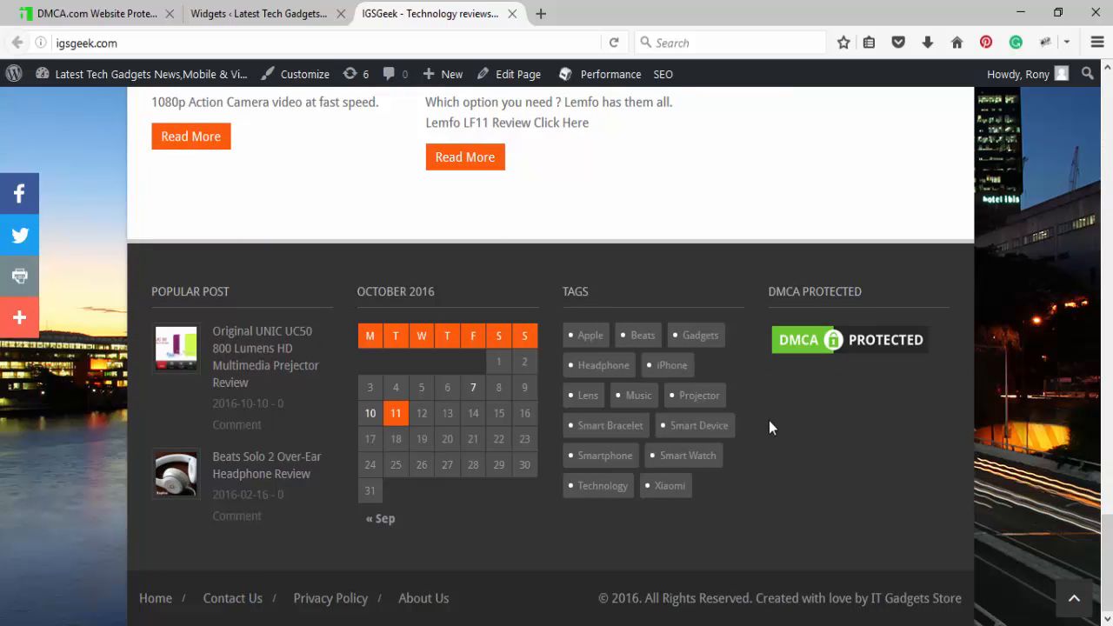